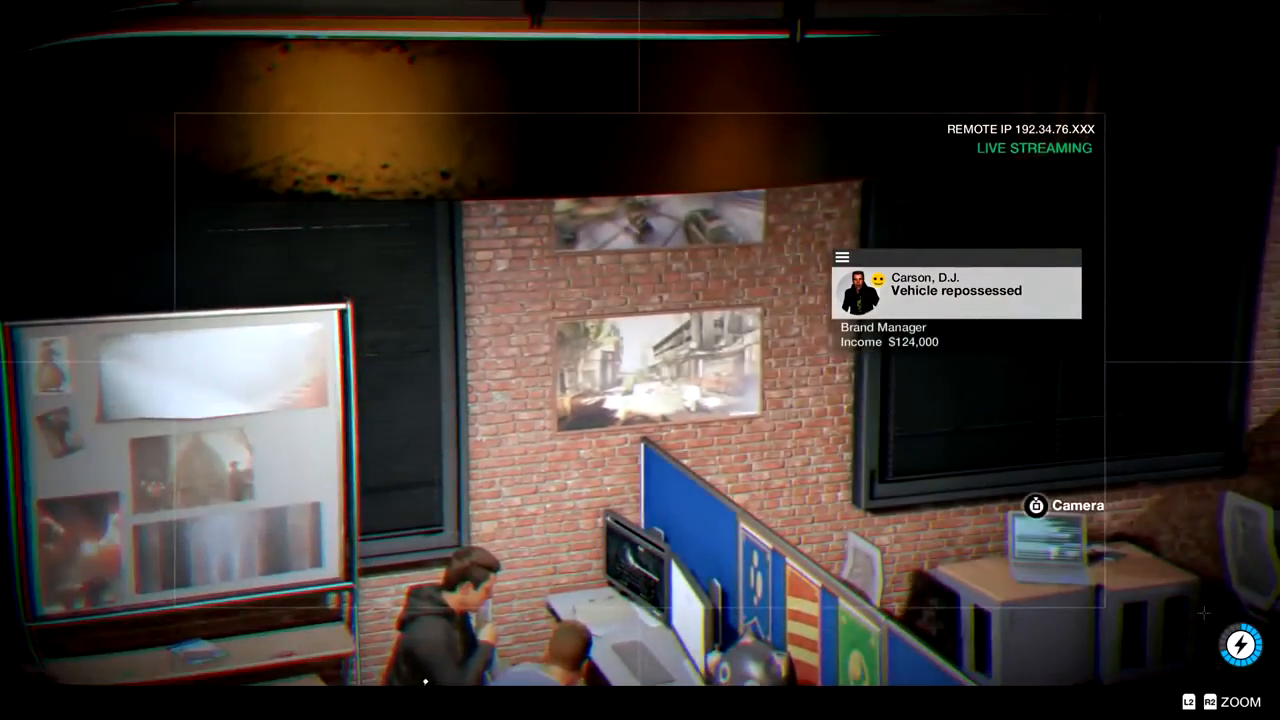
pyautogui.click(1064, 504)
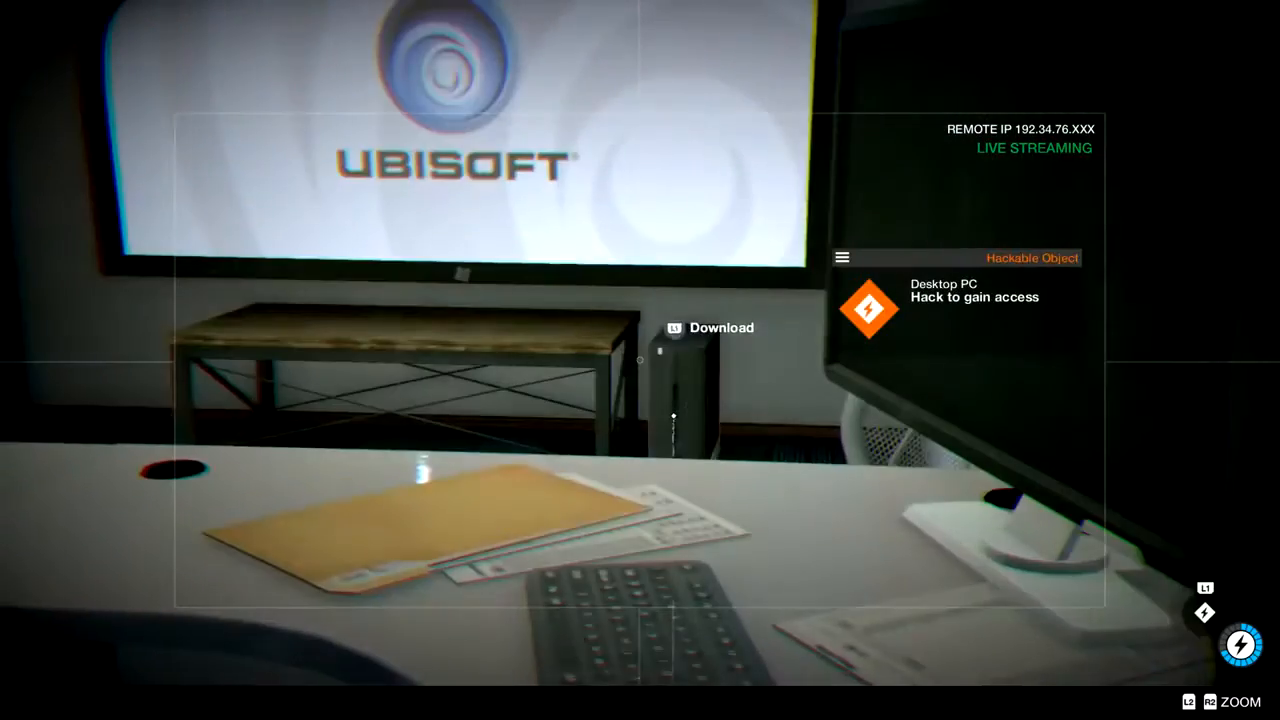
pyautogui.click(708, 328)
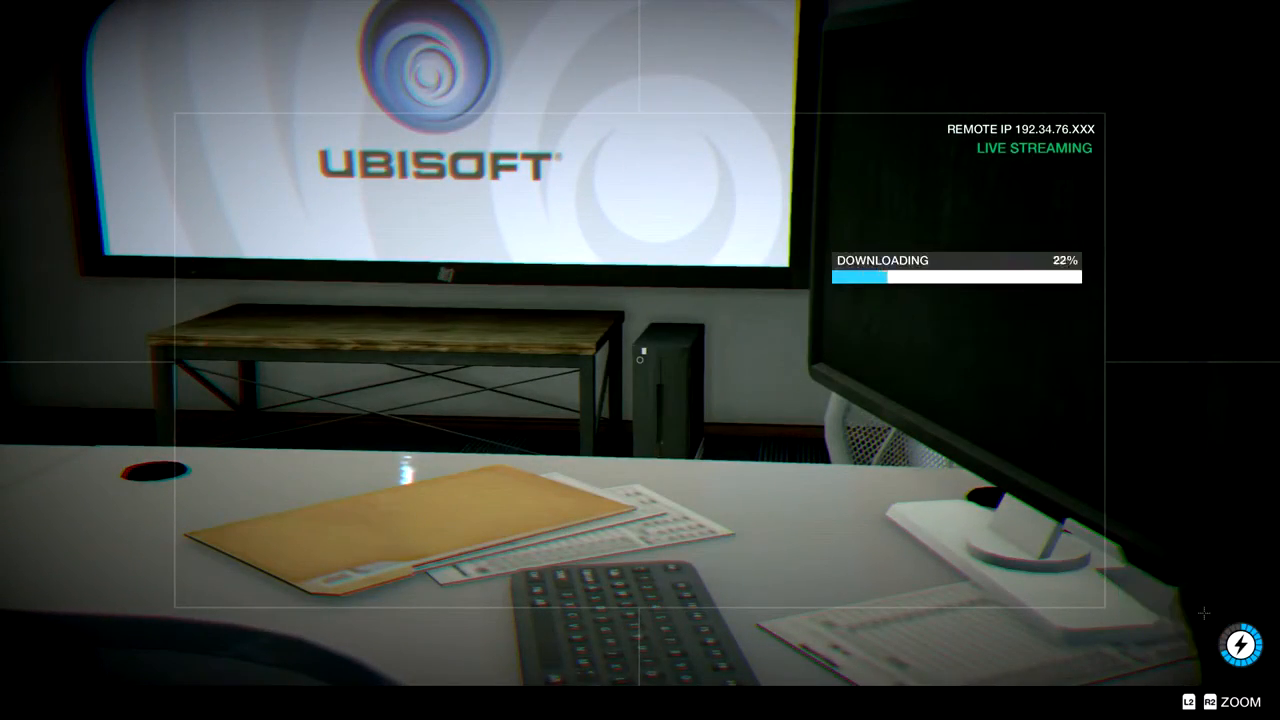